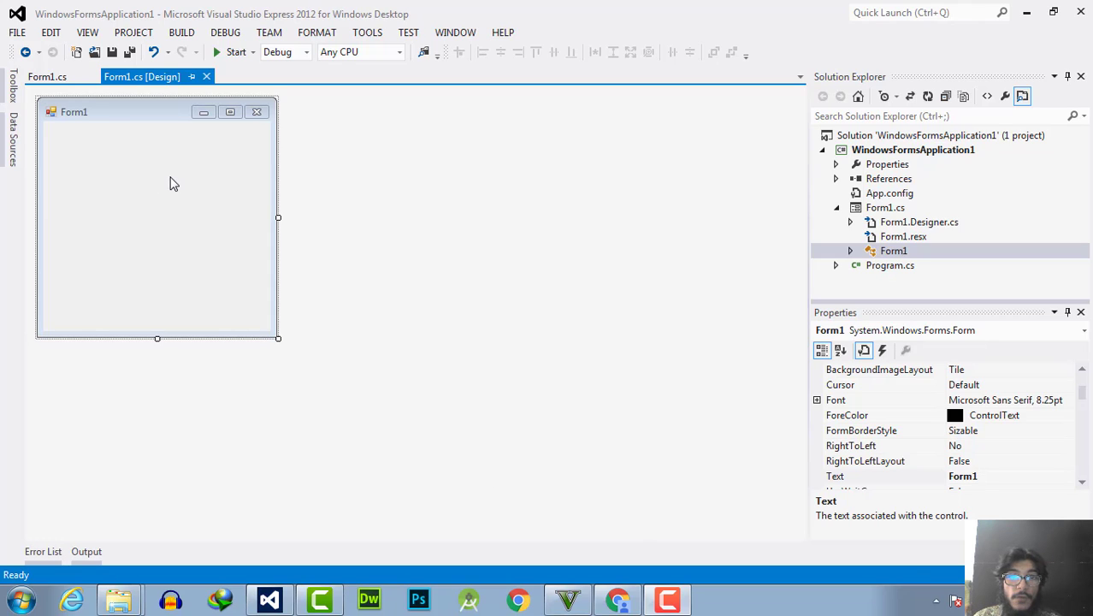
mouse_move(30, 141)
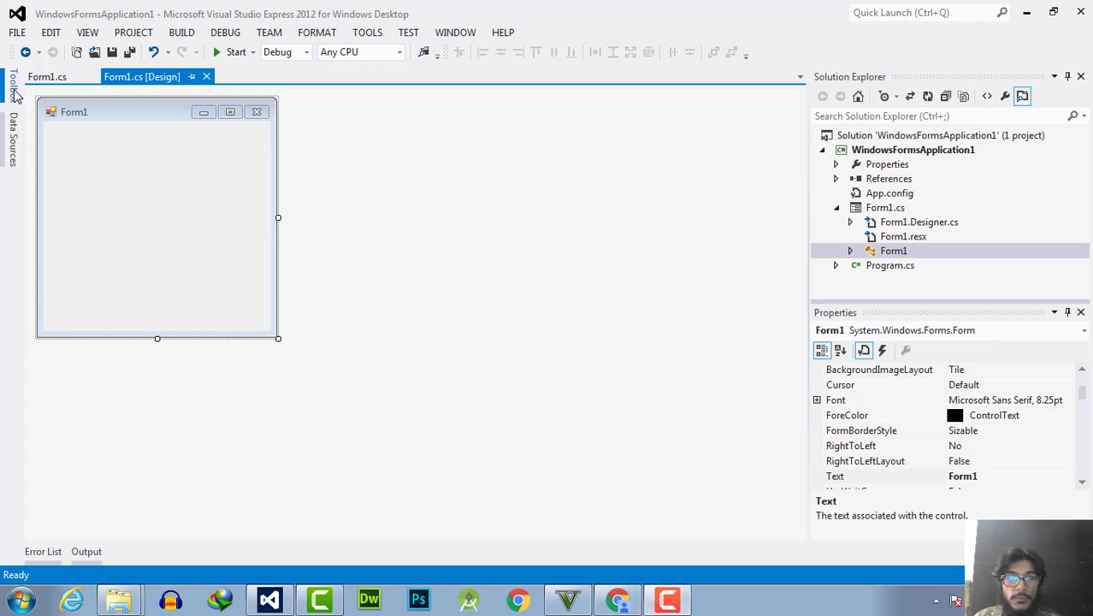
- Open the Toolbox to add a Label control to Form1
left_click(13, 84)
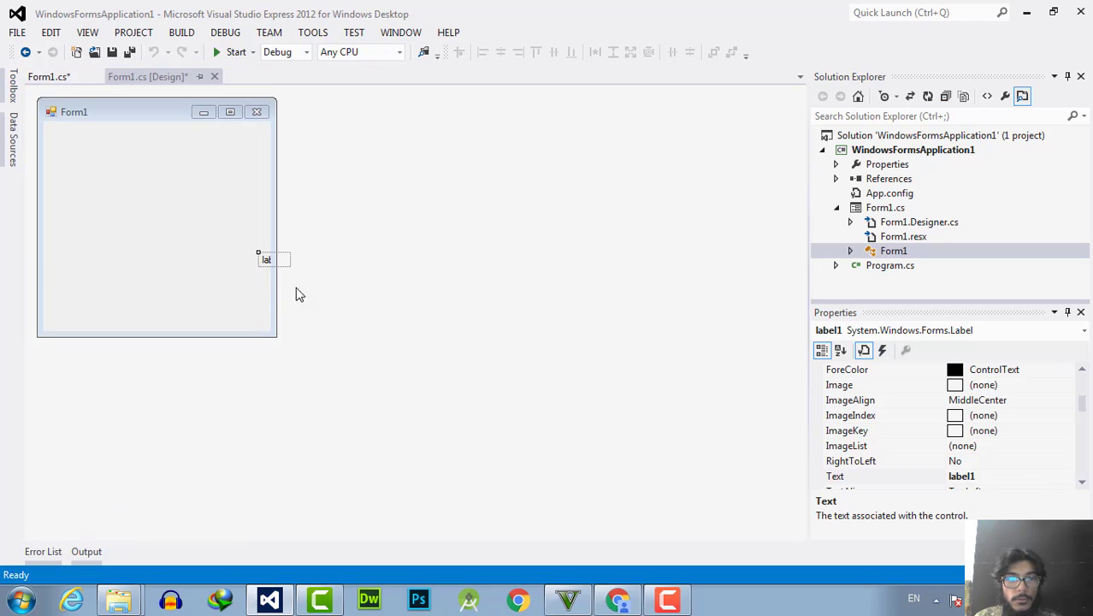
- Drag label1 onto Form1 and settle it near the top centre
left_click_drag(266, 259, 111, 204)
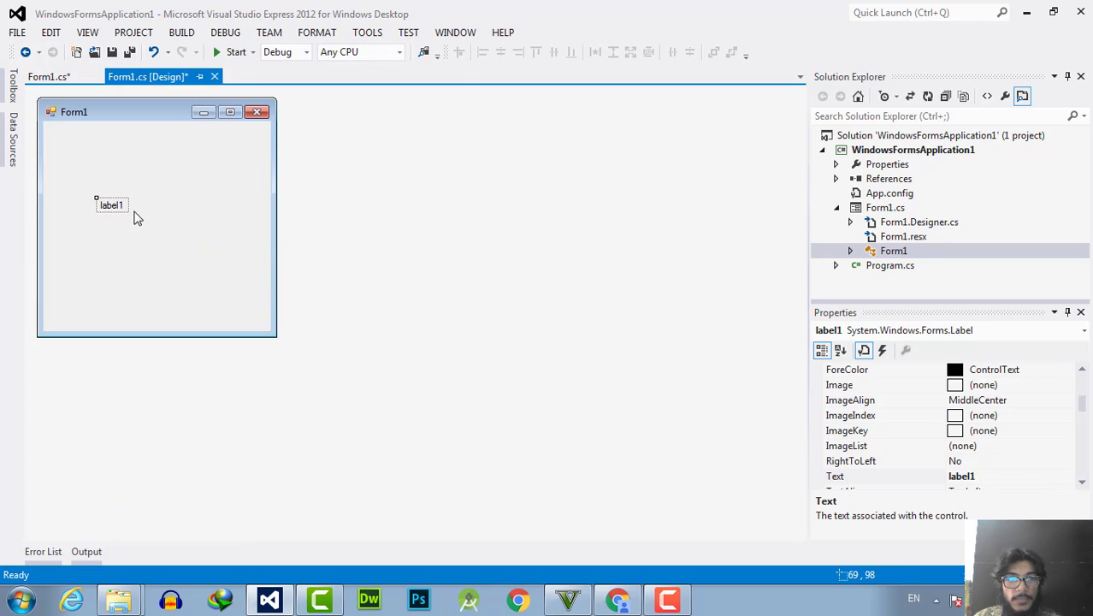
left_click_drag(112, 205, 138, 218)
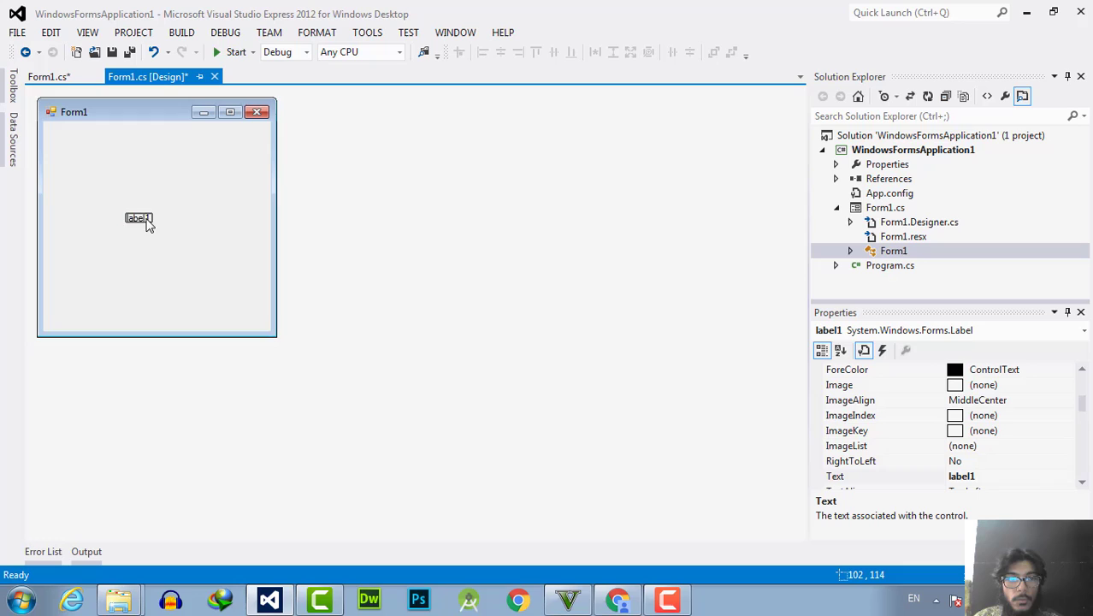
left_click_drag(138, 217, 144, 180)
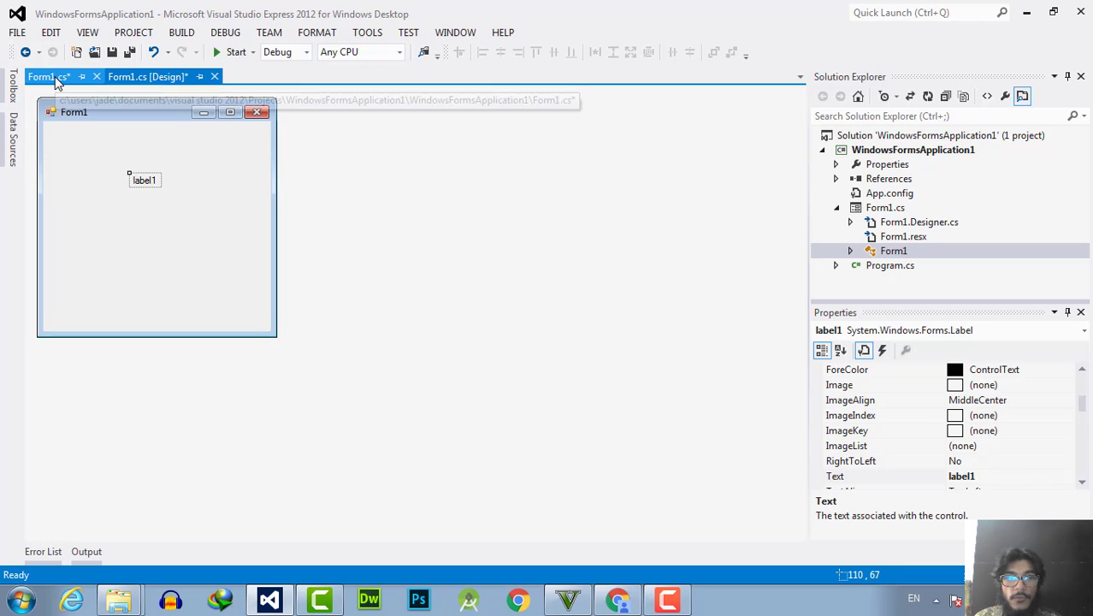
- Switch to the Form1.cs code view
left_click(148, 76)
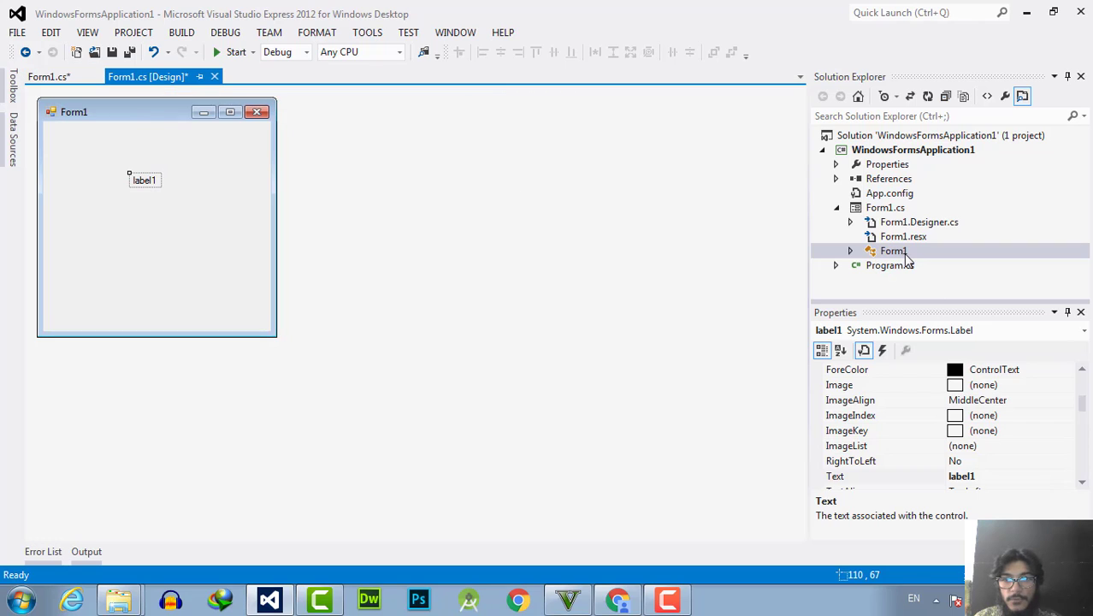
mouse_move(903, 261)
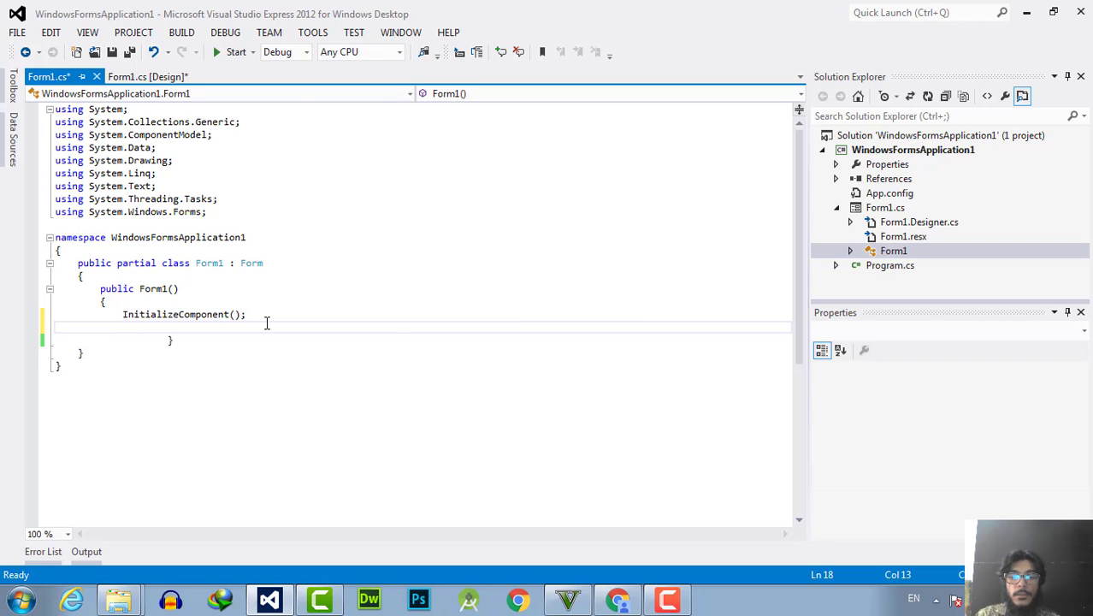
- Type label1.Text = "The Engineering Projects.com" in the Form1 constructor
type("label1")
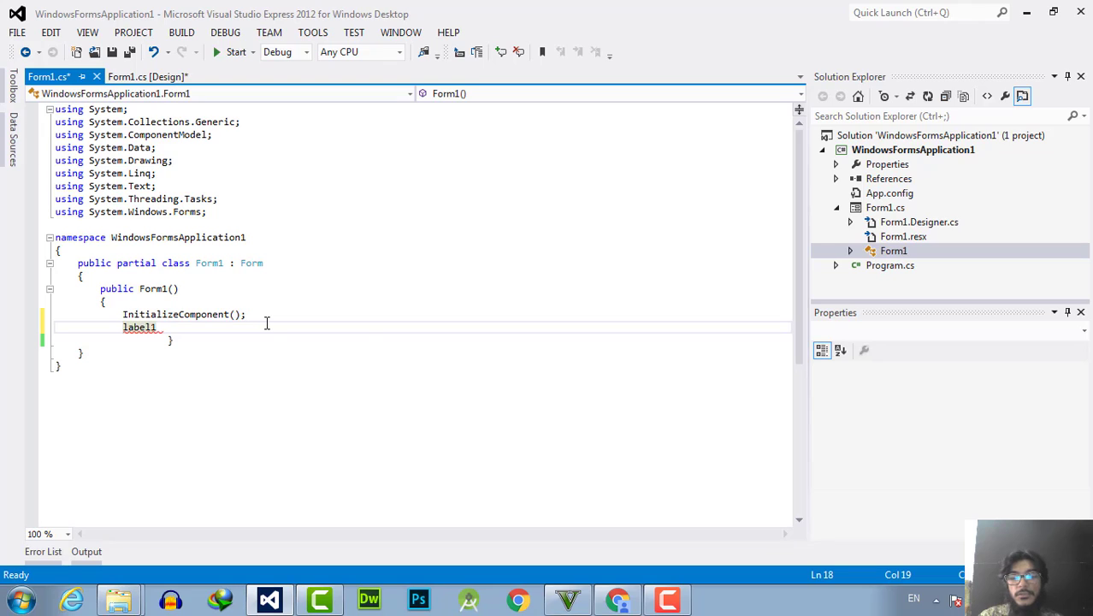
type(".tex")
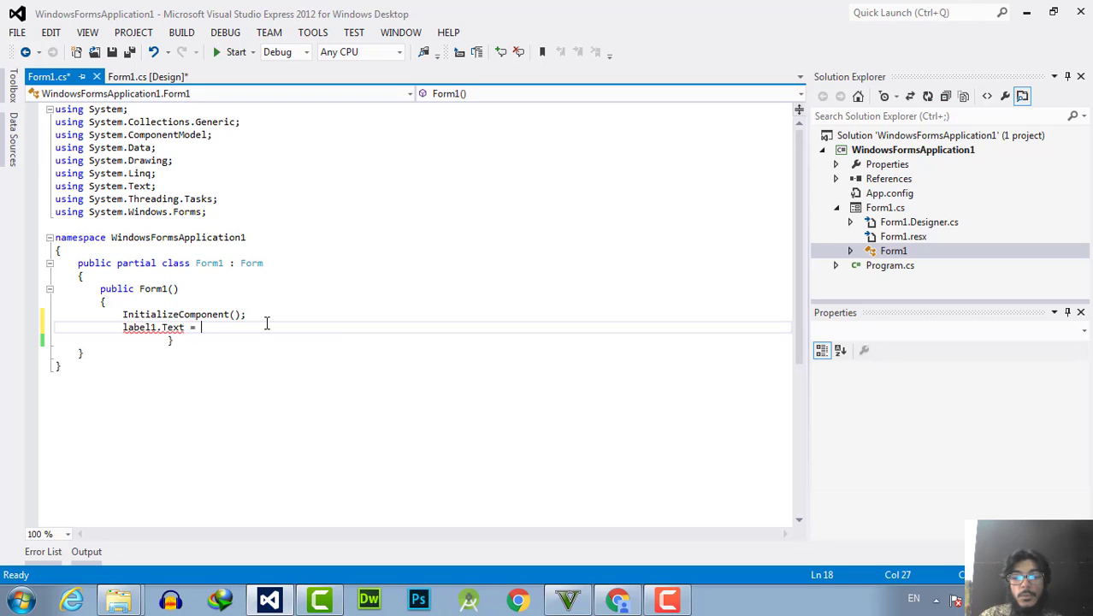
type("\"\"")
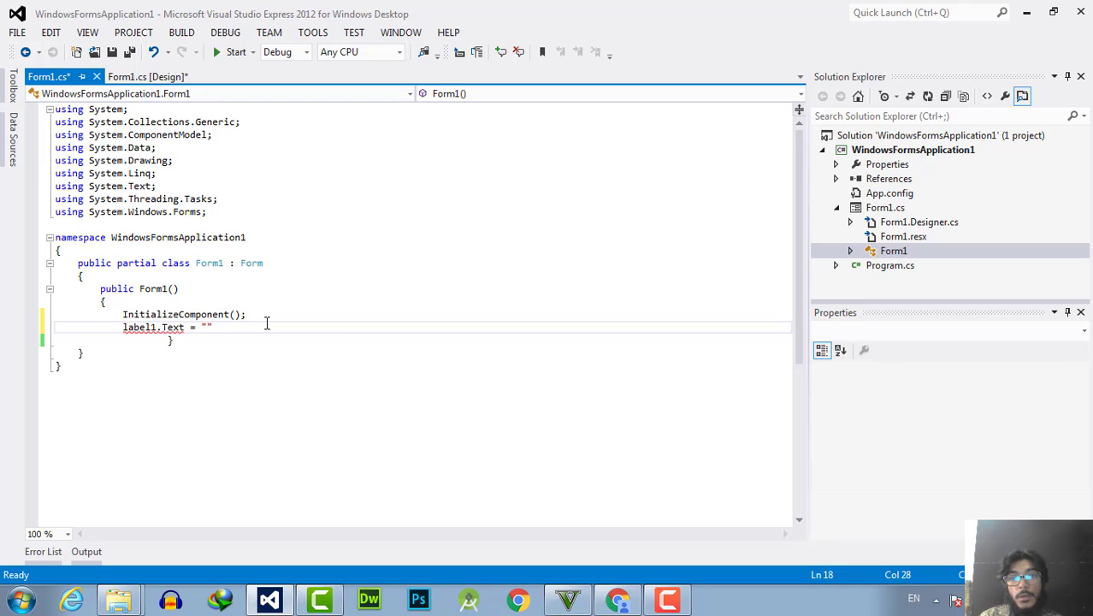
type("The Engineering Project")
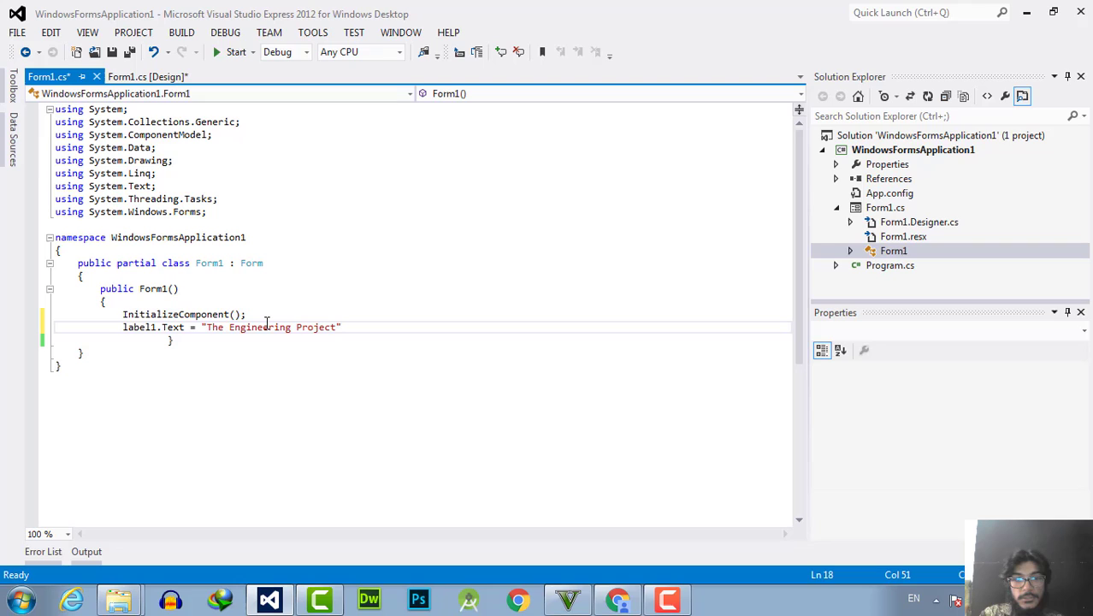
type("s.com")
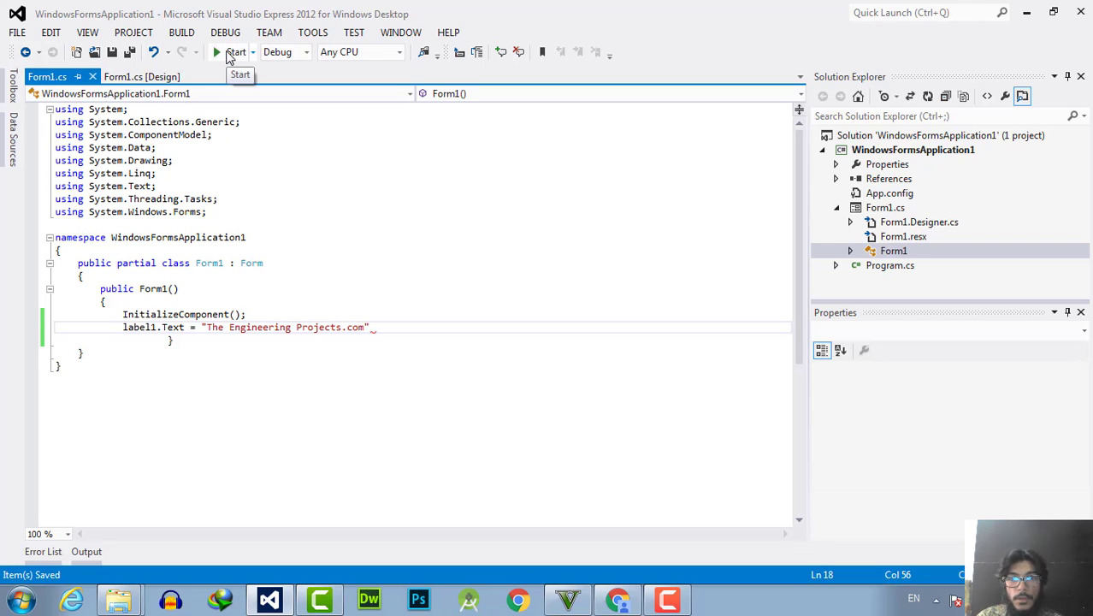
- Decline the failed build, add the missing semicolon, and start the build again
left_click(236, 52)
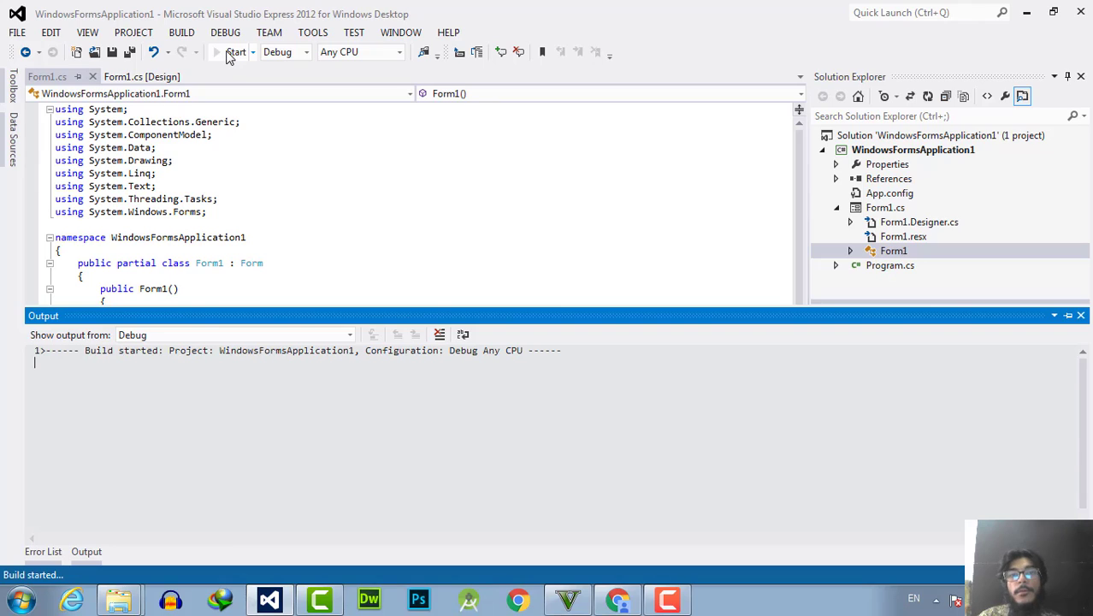
left_click(235, 52)
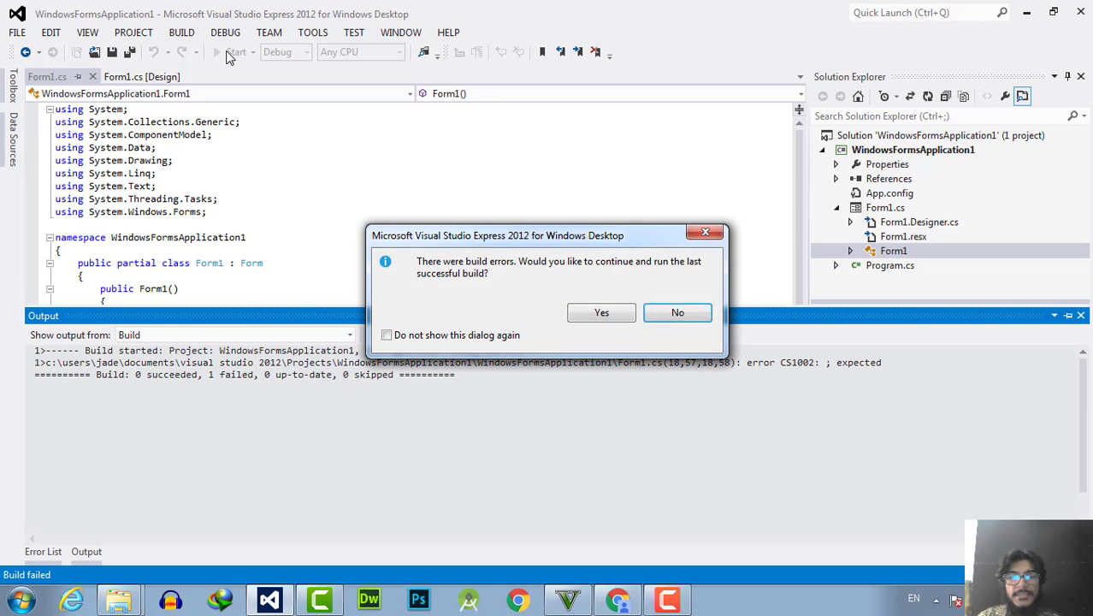
left_click(677, 313)
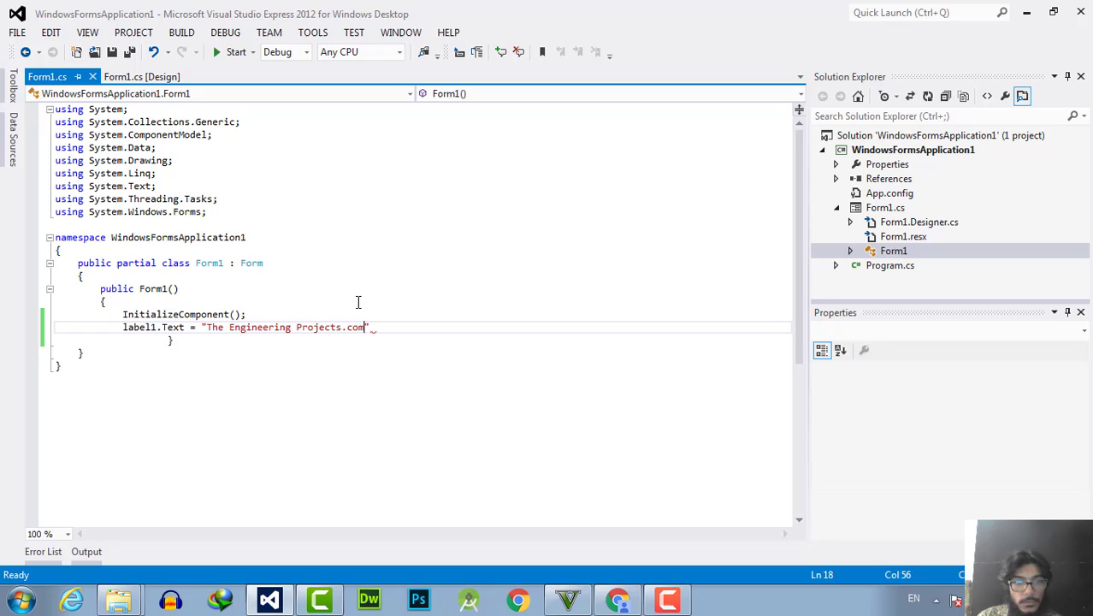
type(";")
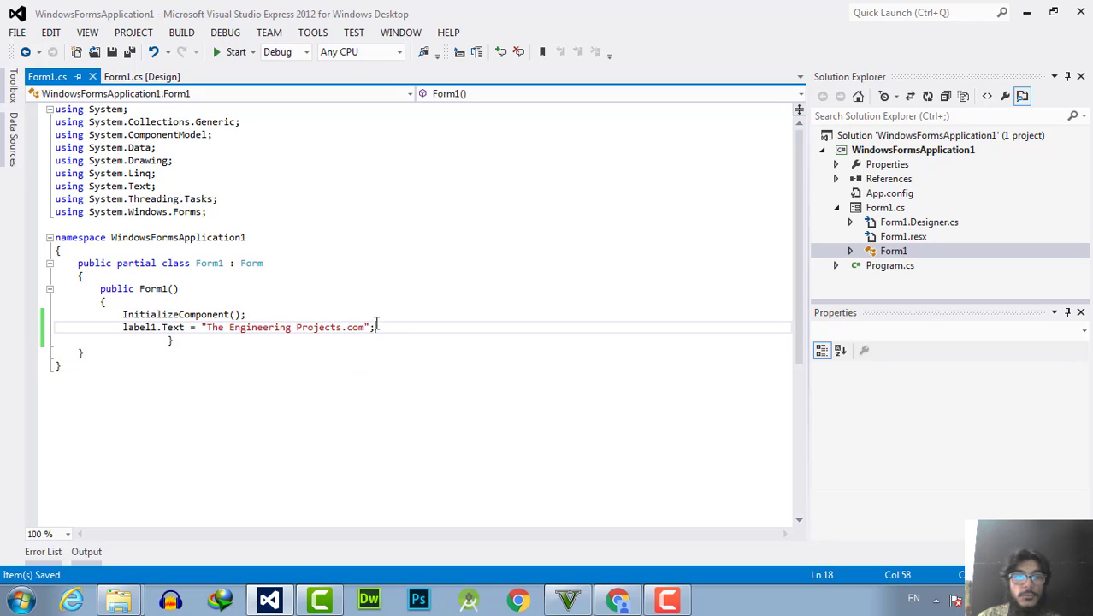
left_click(236, 53)
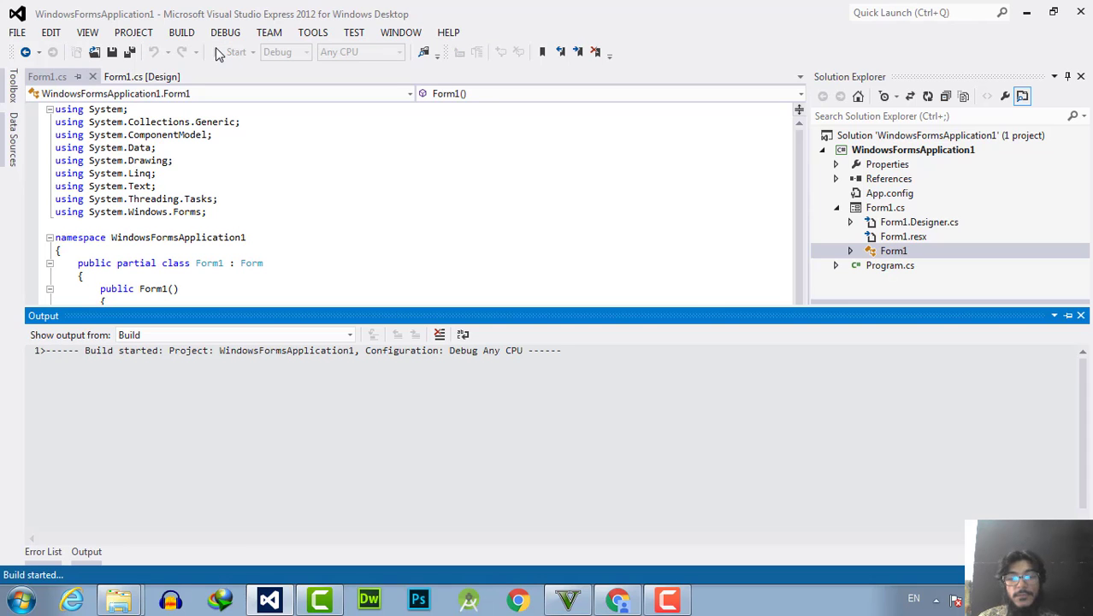
- Run the app and confirm Form1 shows "The Engineering Projects.com", then close it
left_click(237, 51)
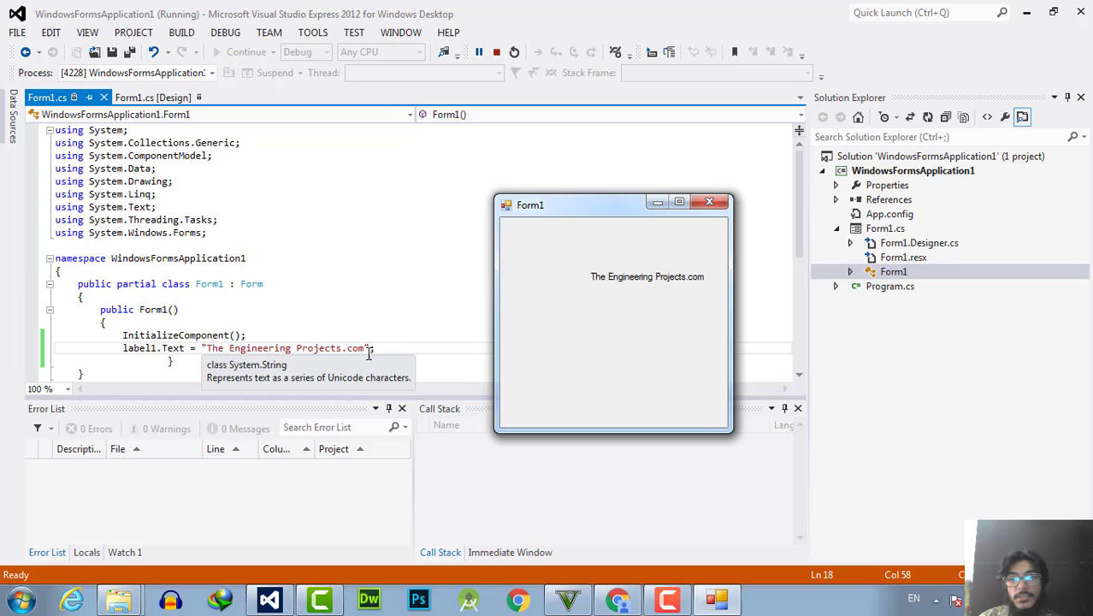
mouse_move(713, 222)
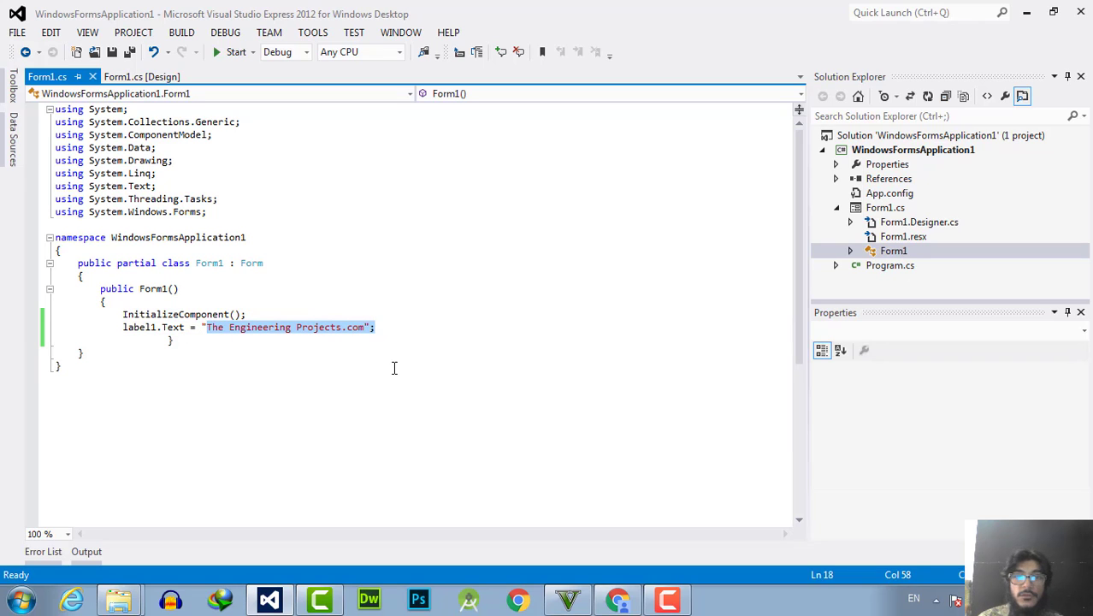
- Start a new label1 line below the Text line, removing the wrong autocompletion
left_click(394, 327)
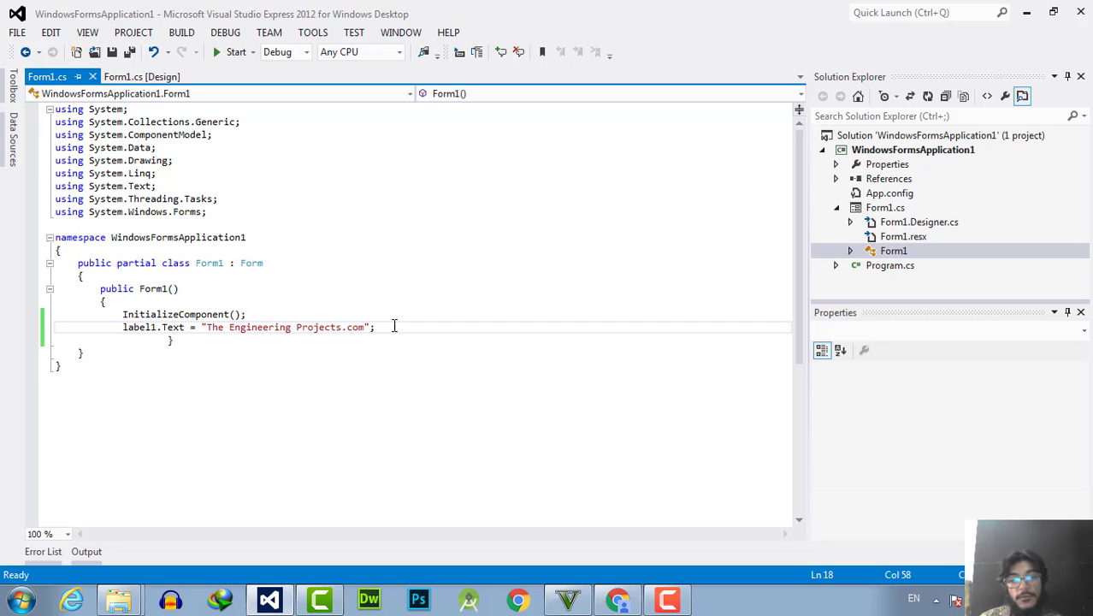
type("label1")
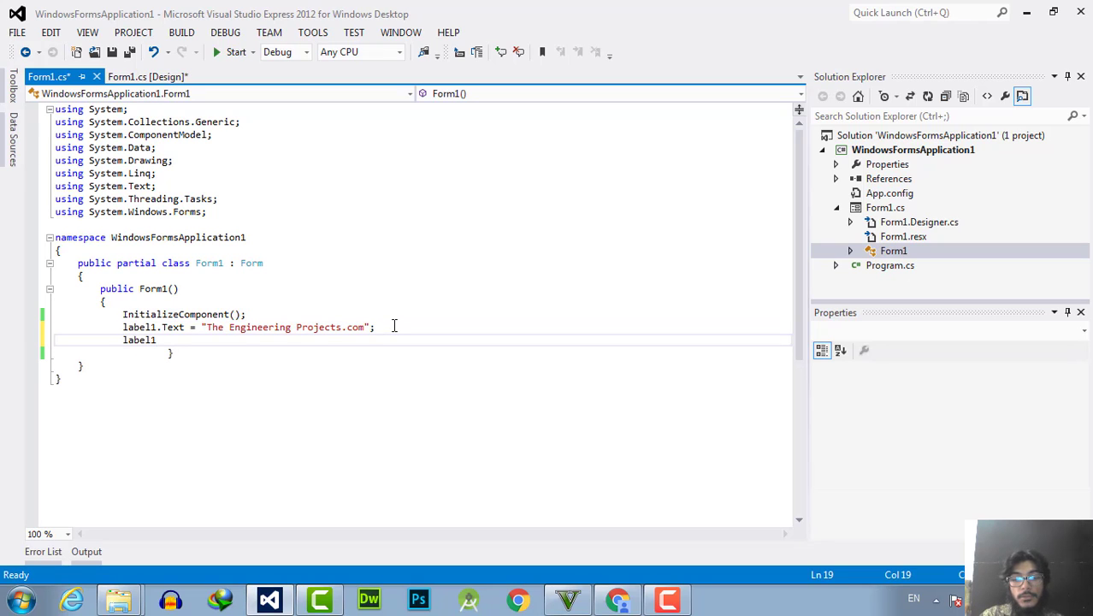
type(".InitializeLifetimeService")
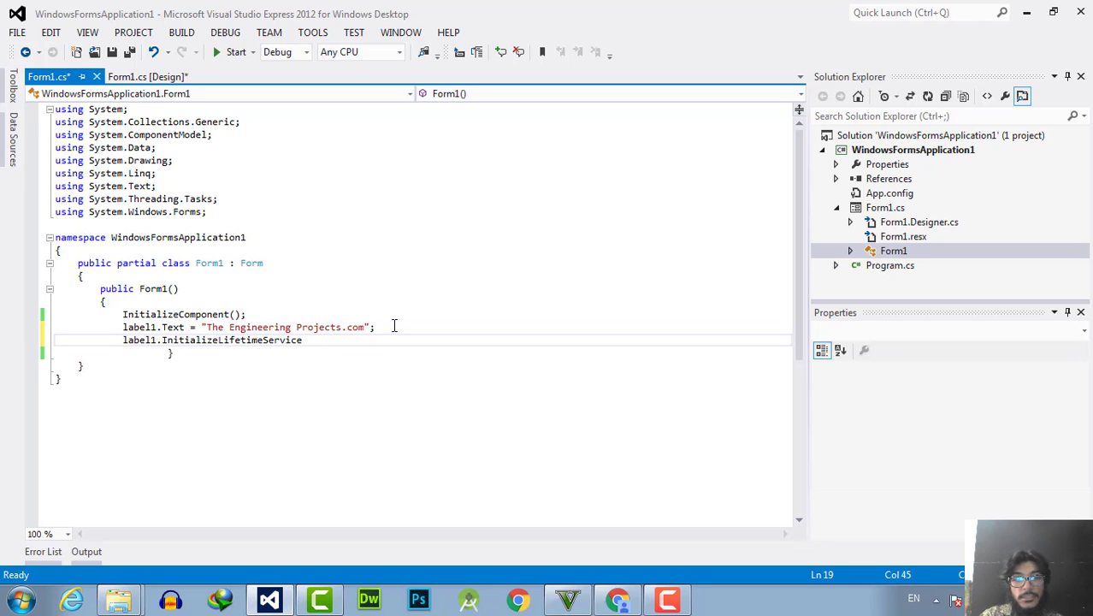
key("BackSpace")
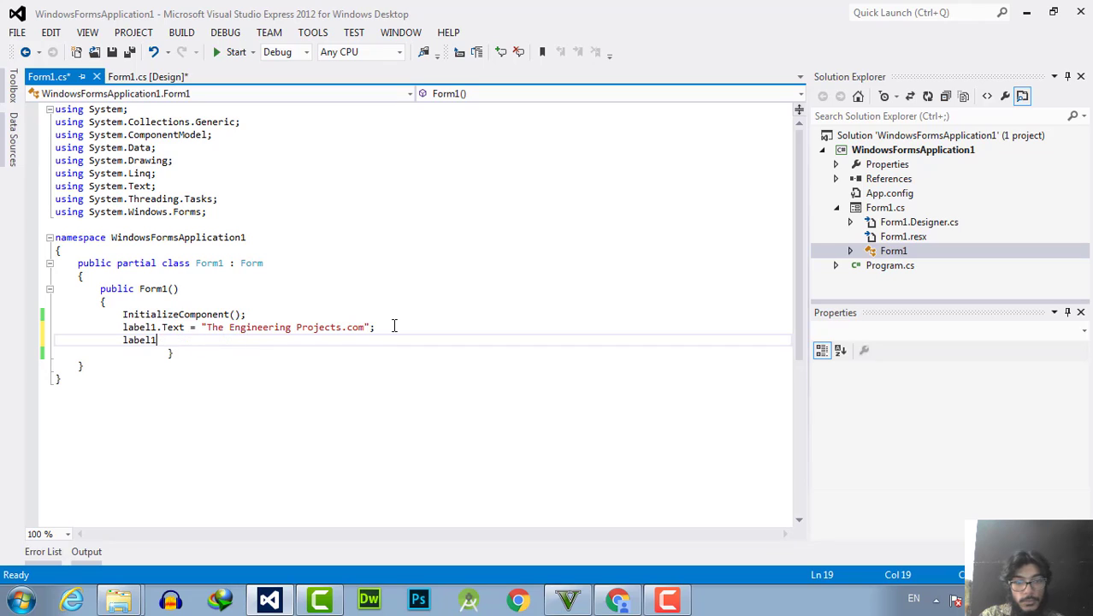
- Complete the line as label1.Image = "path";
type(".Image =")
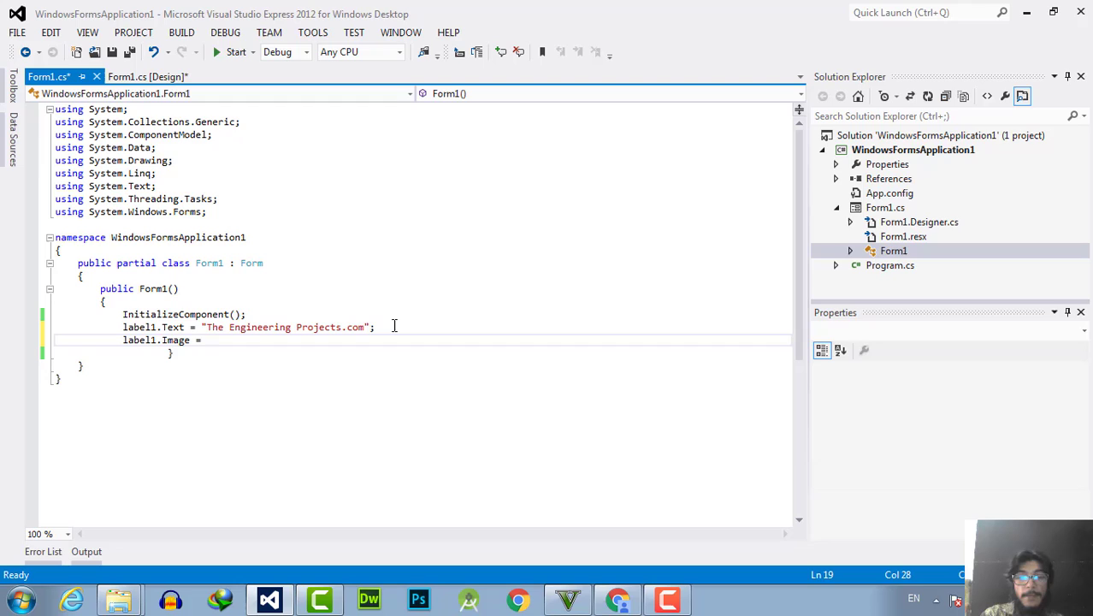
type("\"")
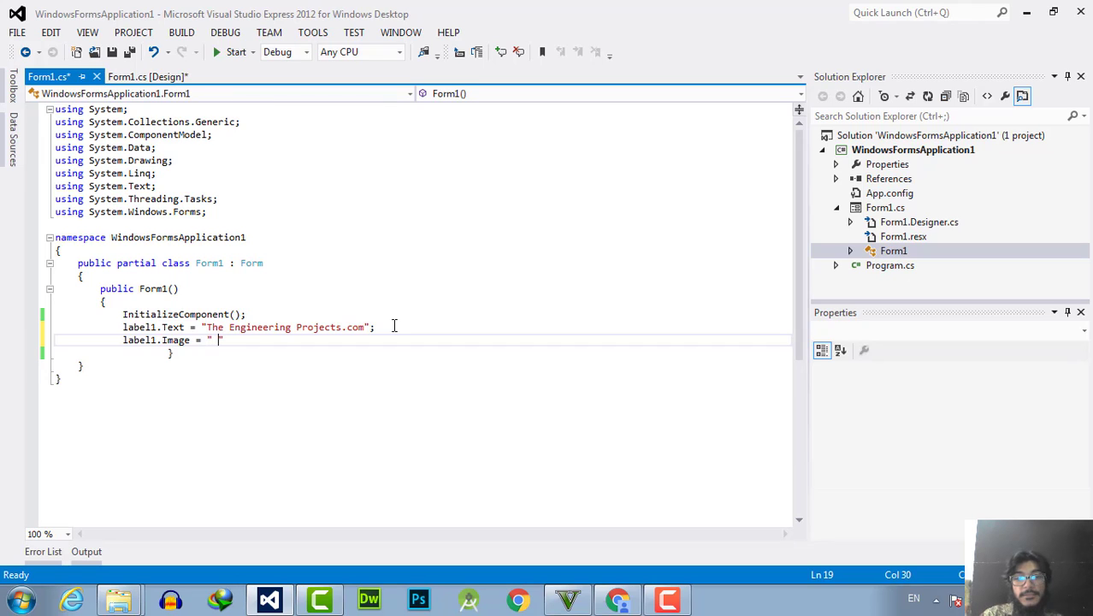
type("path")
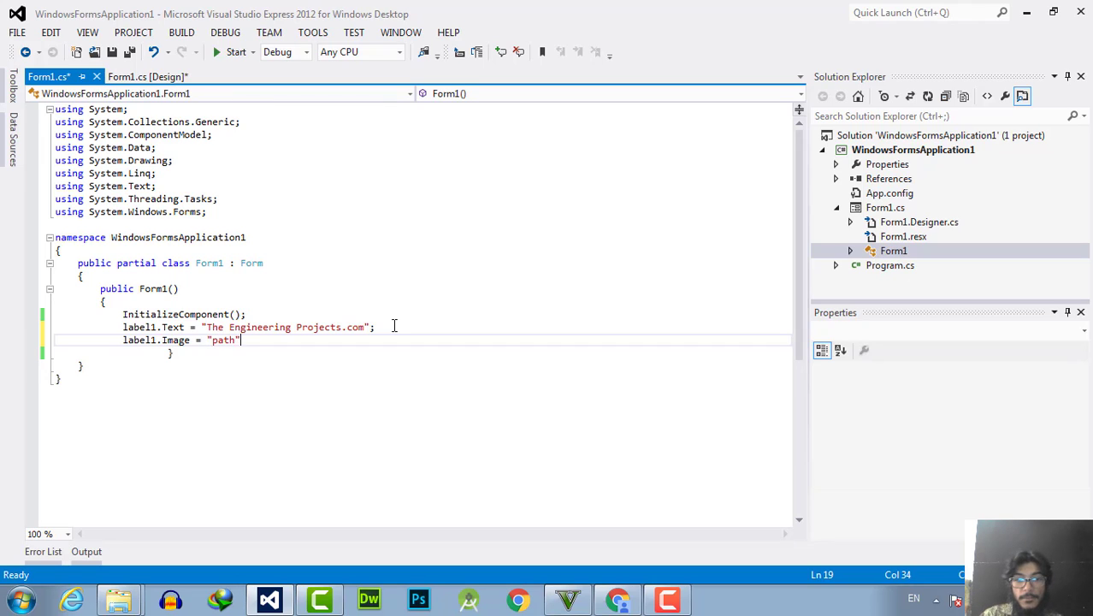
type(";")
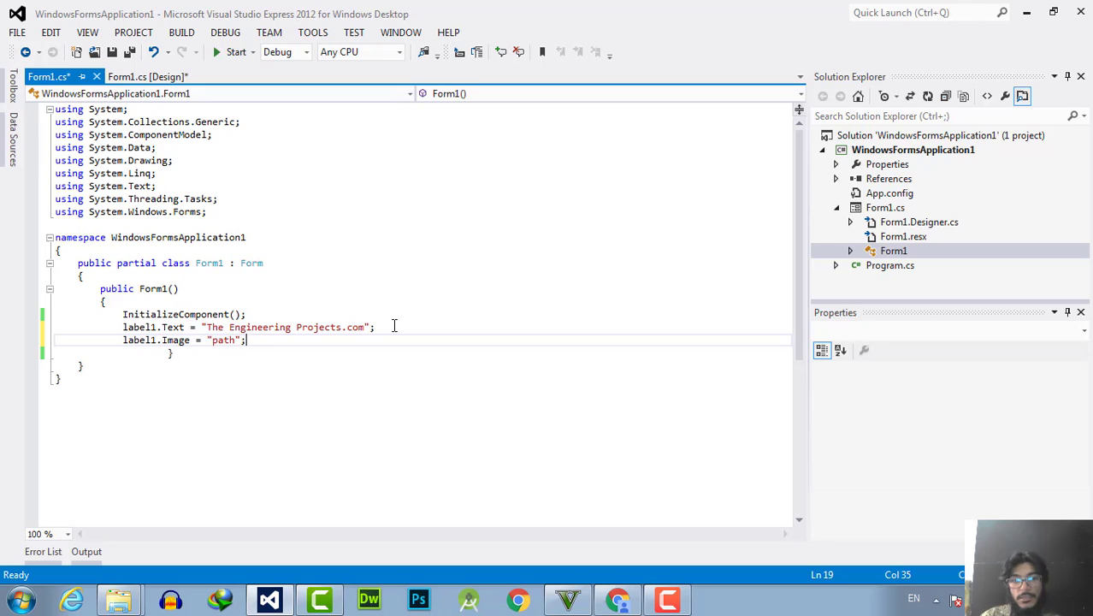